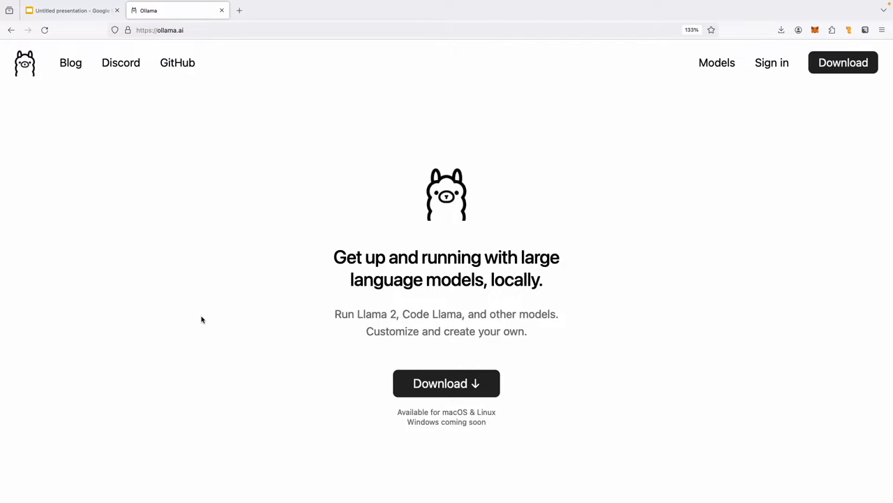
# - Launch the Ollama app from the ollama folder and check its menu-bar icon is running
pyautogui.scroll(-3)
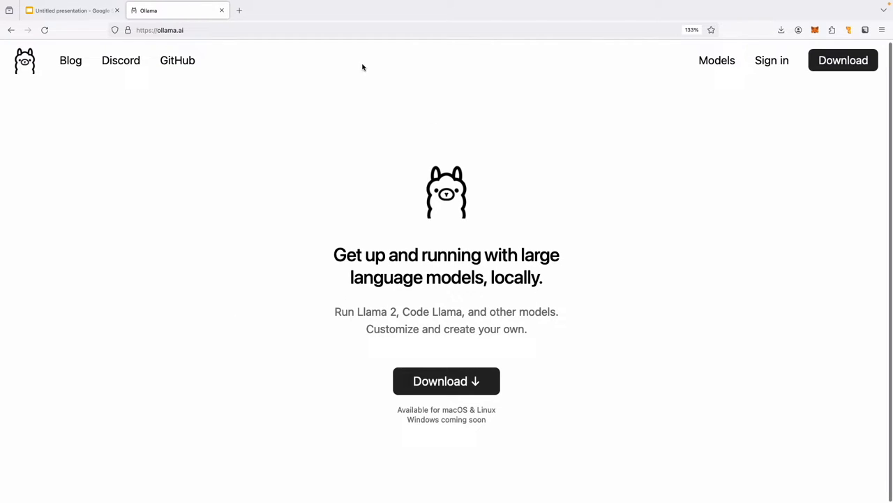
pyautogui.click(159, 31)
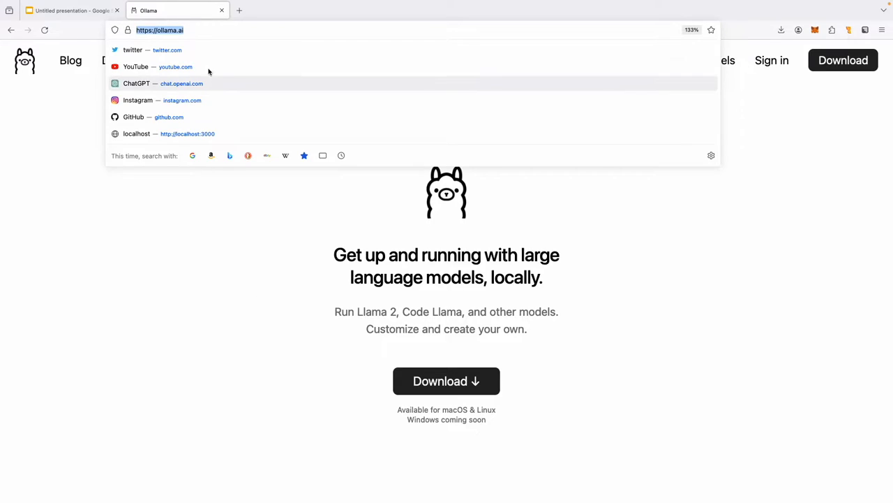
pyautogui.moveTo(243, 143)
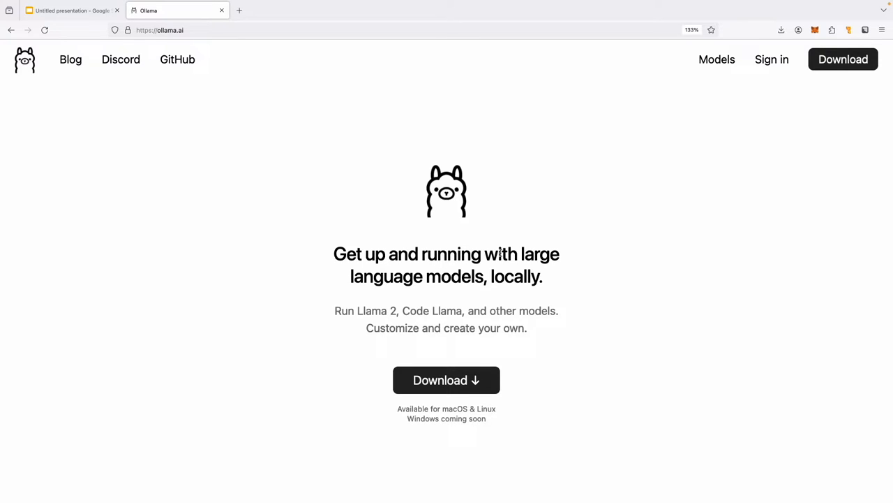
pyautogui.click(447, 380)
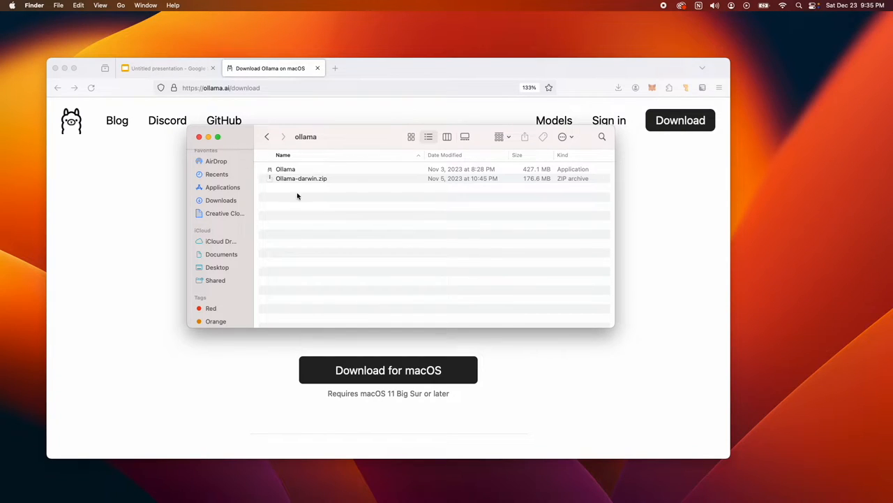
pyautogui.doubleClick(285, 169)
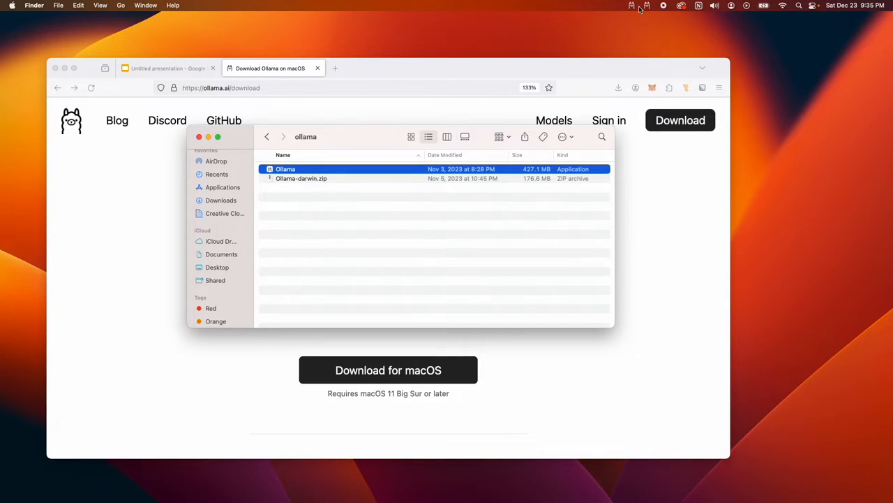
pyautogui.click(631, 5)
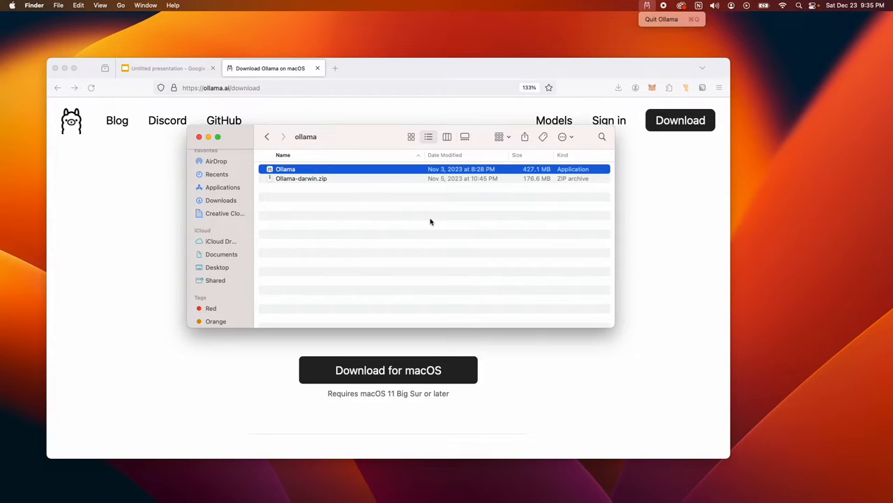
pyautogui.moveTo(661, 26)
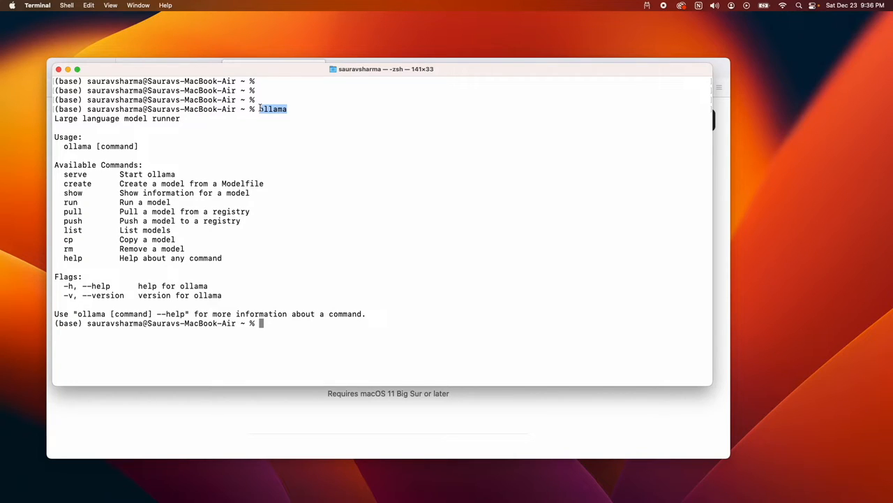
pyautogui.moveTo(298, 419)
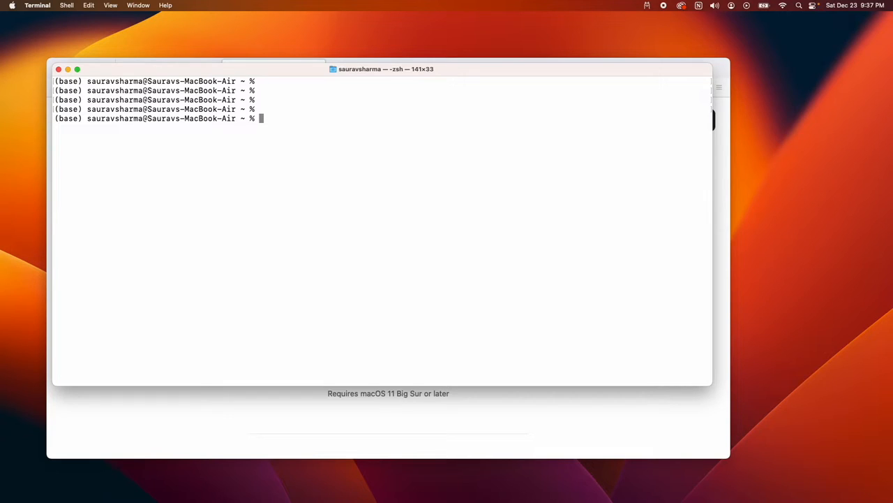
pyautogui.write('o')
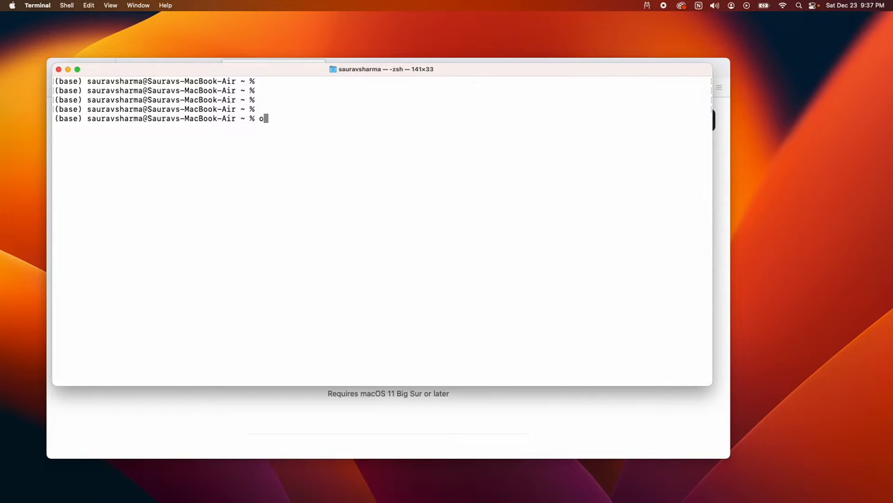
pyautogui.write('llama run llava')
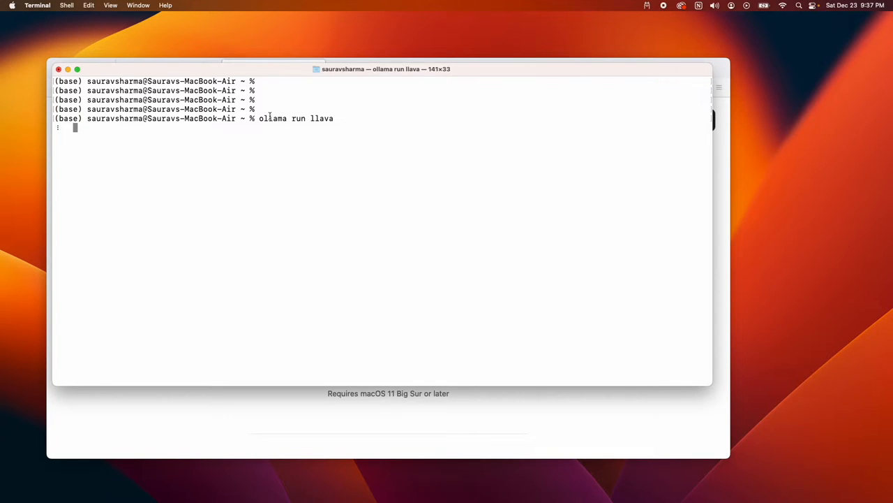
pyautogui.moveTo(259, 118); pyautogui.dragTo(332, 118)
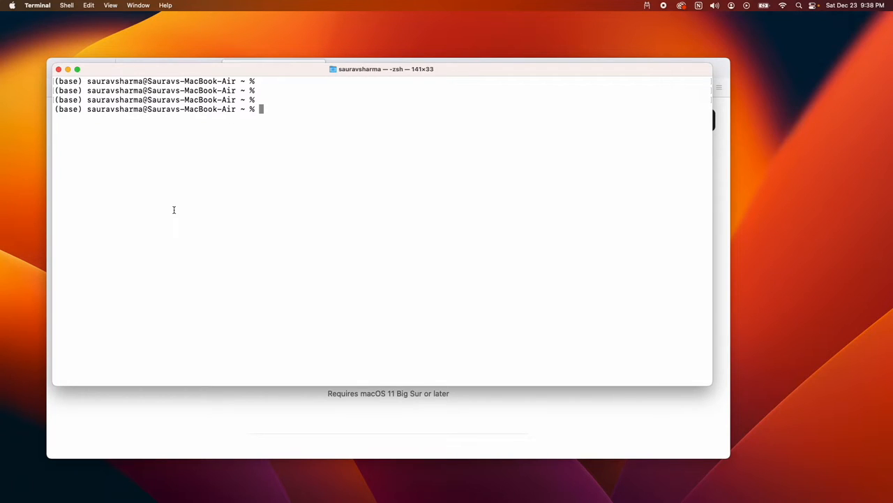
pyautogui.moveTo(11, 240)
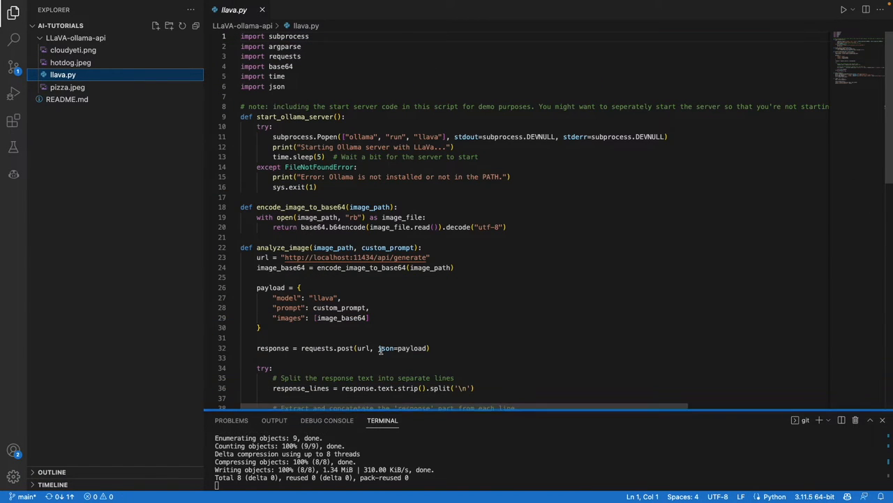
# - Scroll through the llava.py script in the editor to review it
pyautogui.scroll(-3)
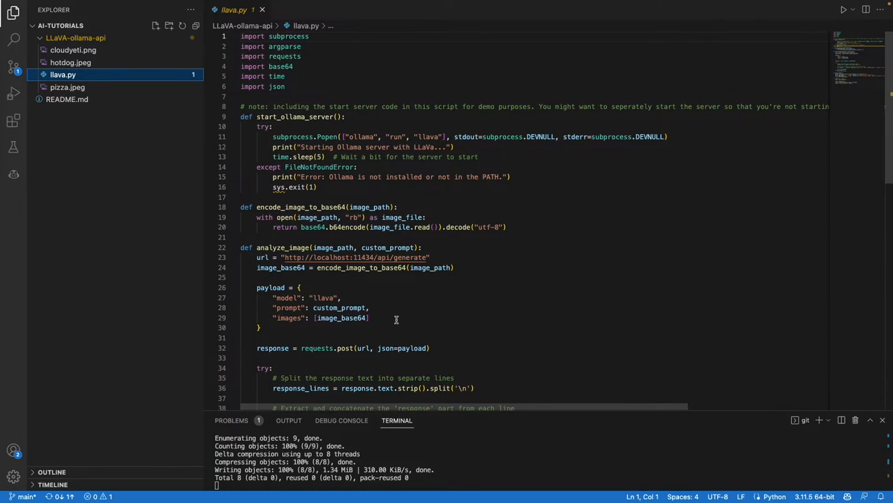
pyautogui.moveTo(391, 203)
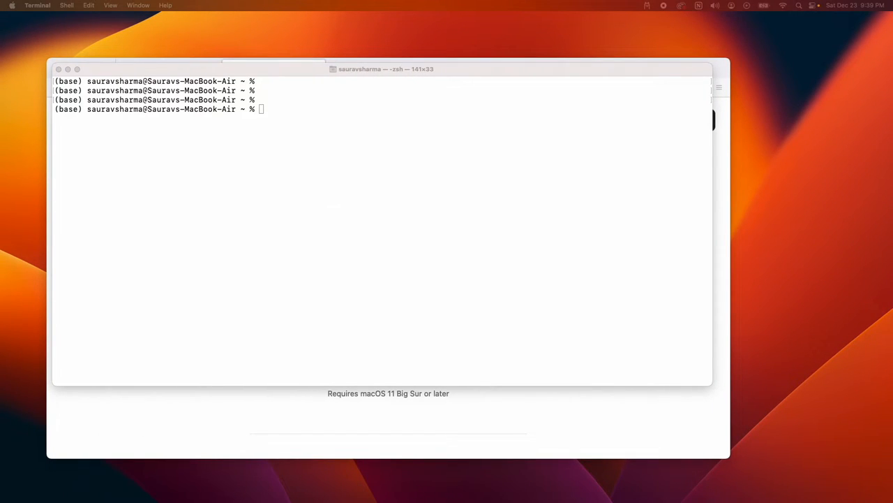
# - Start a LLaVA session with ollama run llava
pyautogui.write('ollama')
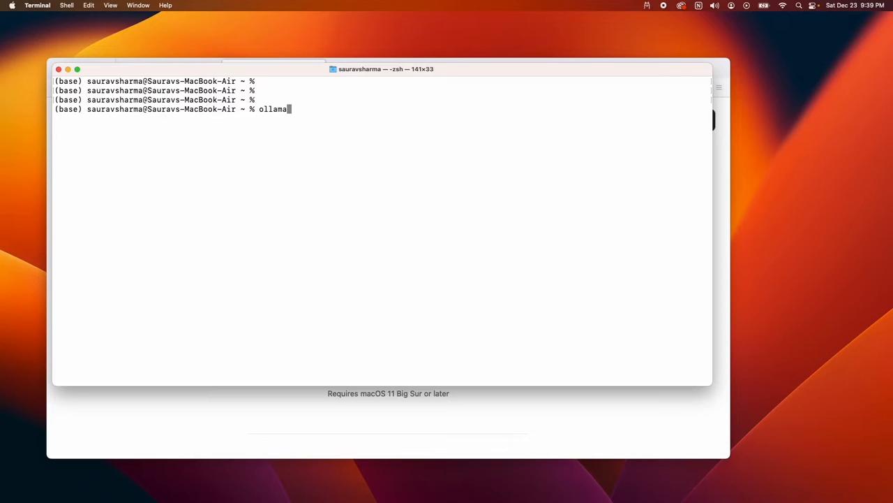
pyautogui.write('run')
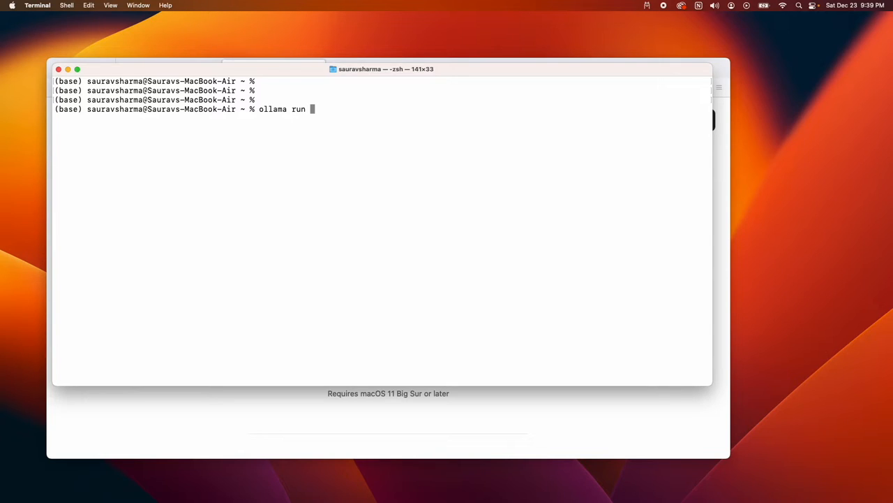
pyautogui.write('llava')
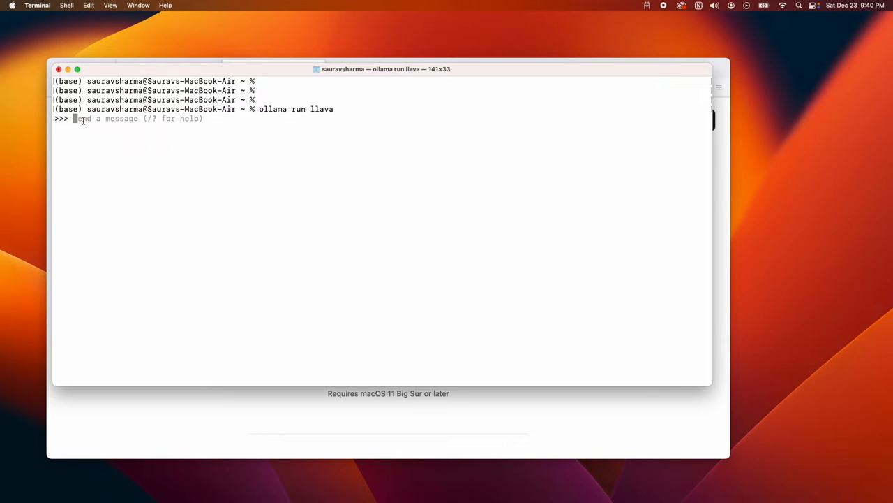
pyautogui.moveTo(128, 162)
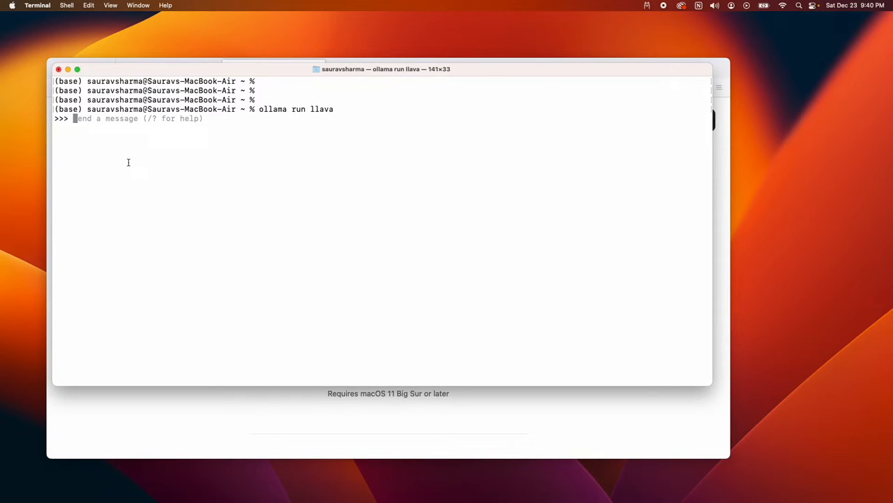
# - Ask LLaVA to analyze this image /Users/sauravsharma/Downloads/pizza.jpeg
pyautogui.write('ana')
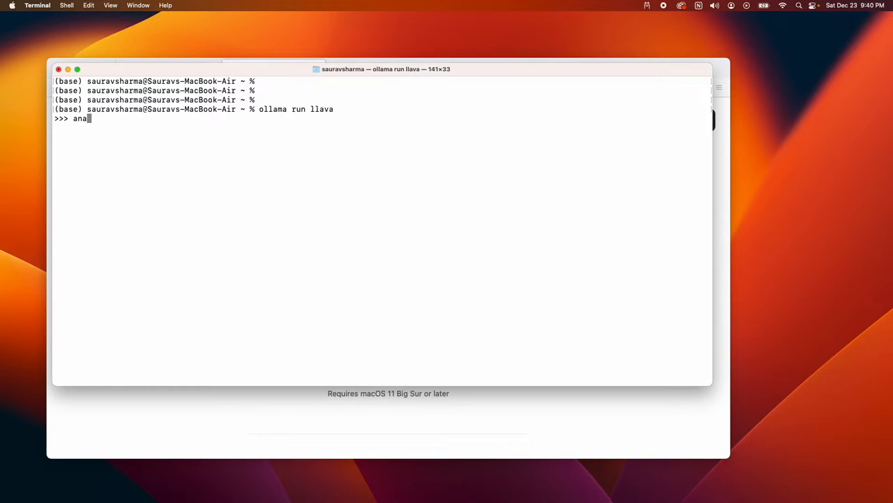
pyautogui.write('yz')
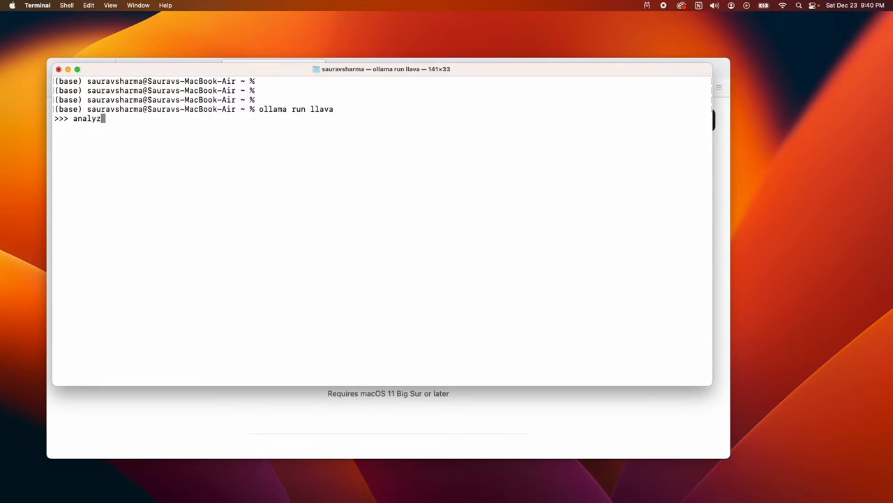
pyautogui.write('e this image')
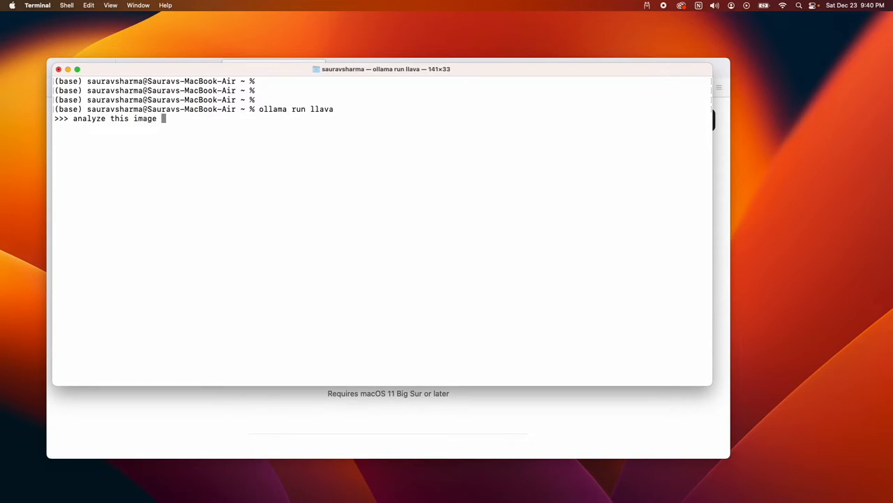
pyautogui.write('/Users/sauravsharma/Downloads/pizza.jp')
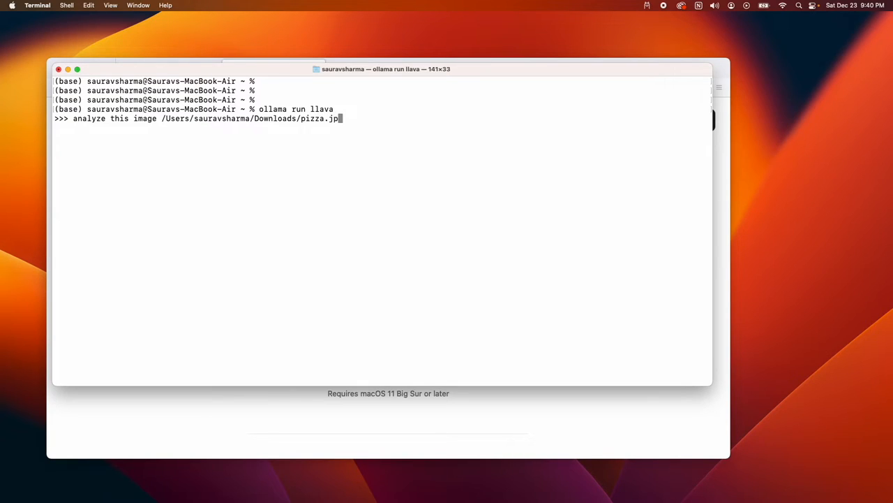
pyautogui.write('eg')
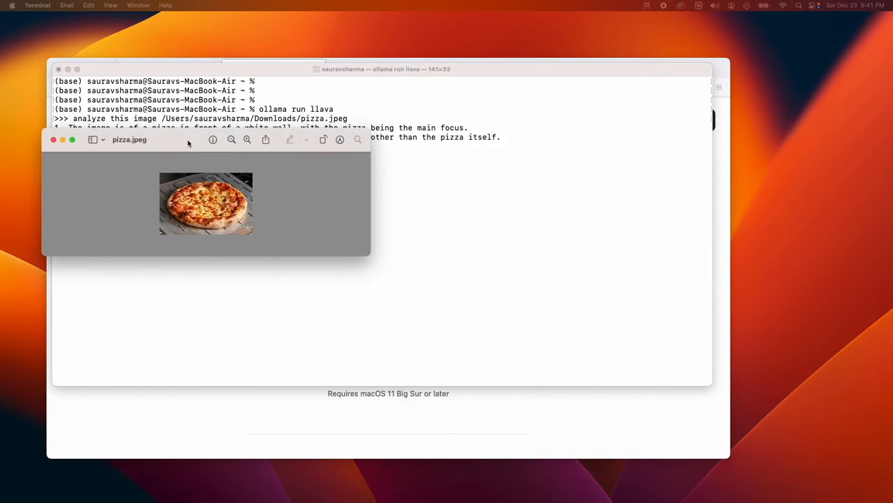
# - Close the pizza image preview and deselect the model's answer text
pyautogui.click(53, 139)
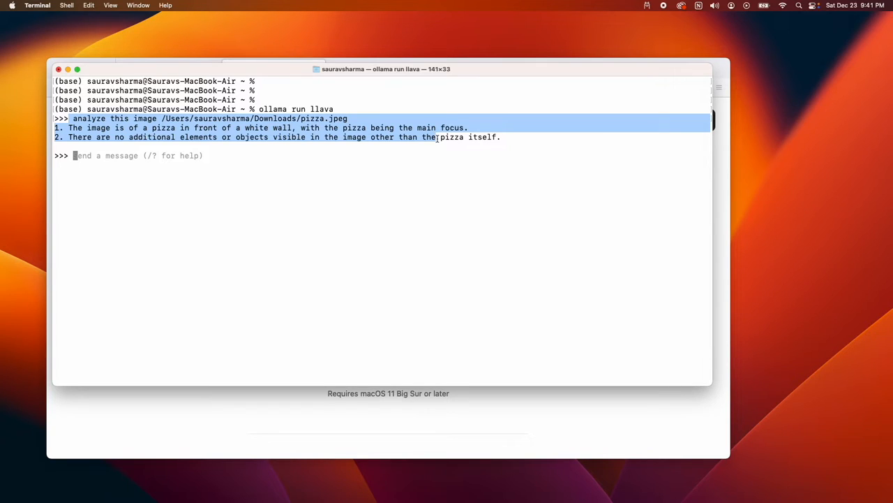
pyautogui.click(201, 148)
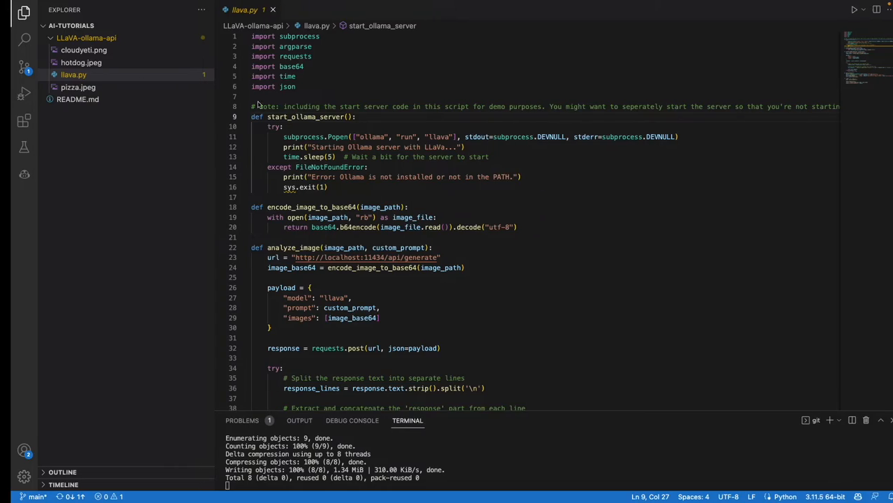
pyautogui.moveTo(251, 106); pyautogui.dragTo(315, 187)
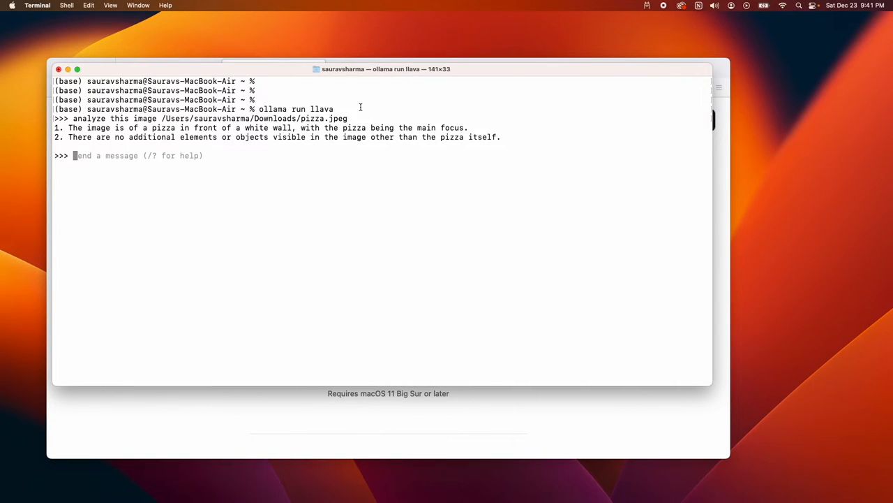
pyautogui.doubleClick(288, 109)
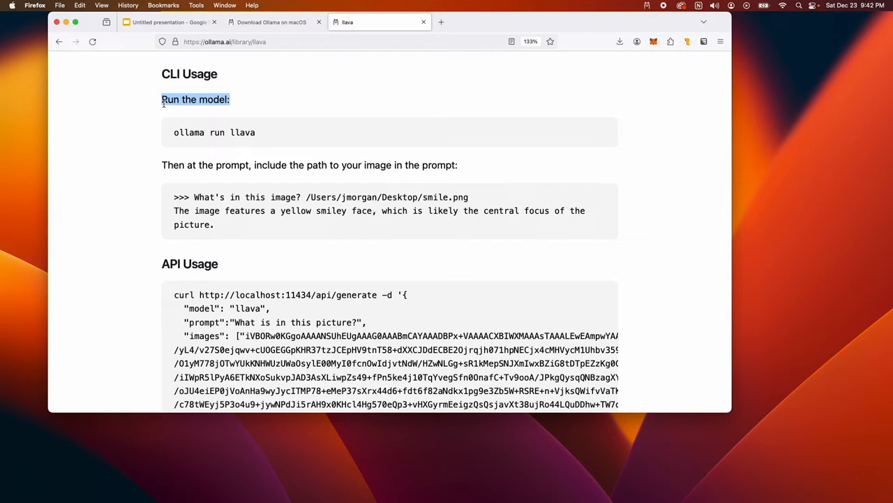
# - Highlight the example image prompt and the API usage curl example on the llava library page
pyautogui.click(162, 164)
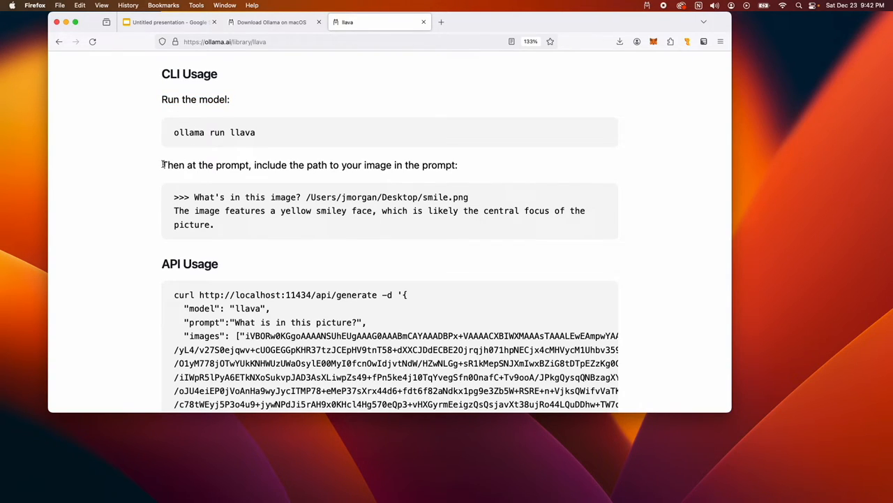
pyautogui.moveTo(162, 165); pyautogui.dragTo(215, 223)
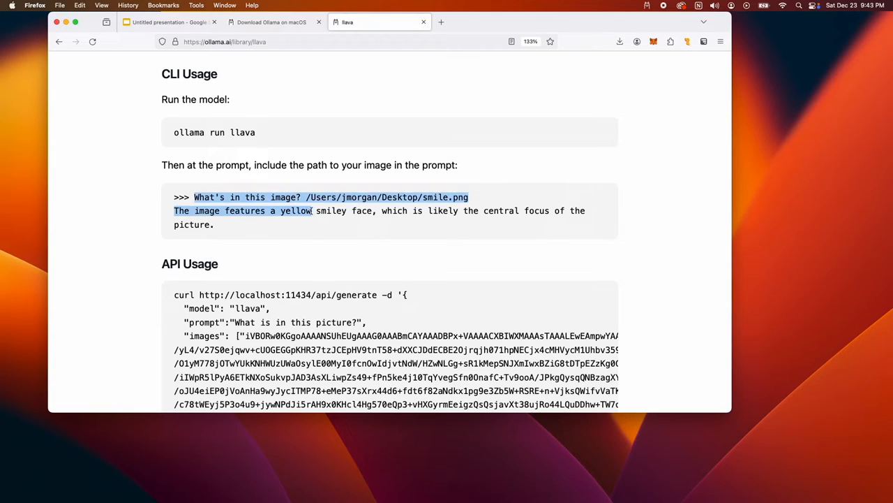
pyautogui.click(451, 220)
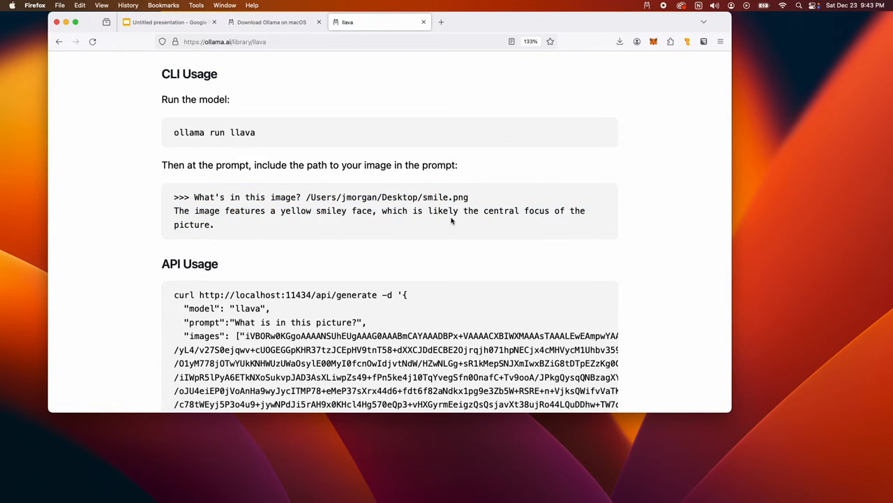
pyautogui.scroll(-3)
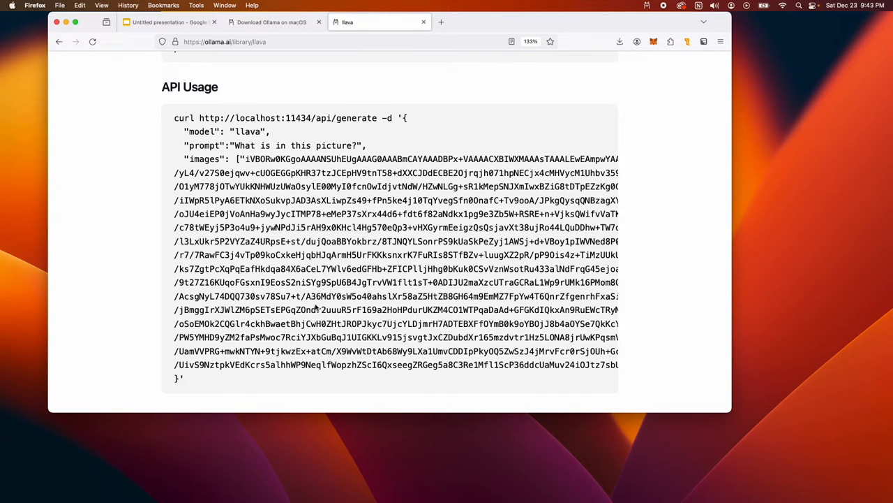
pyautogui.moveTo(245, 159); pyautogui.dragTo(179, 377)
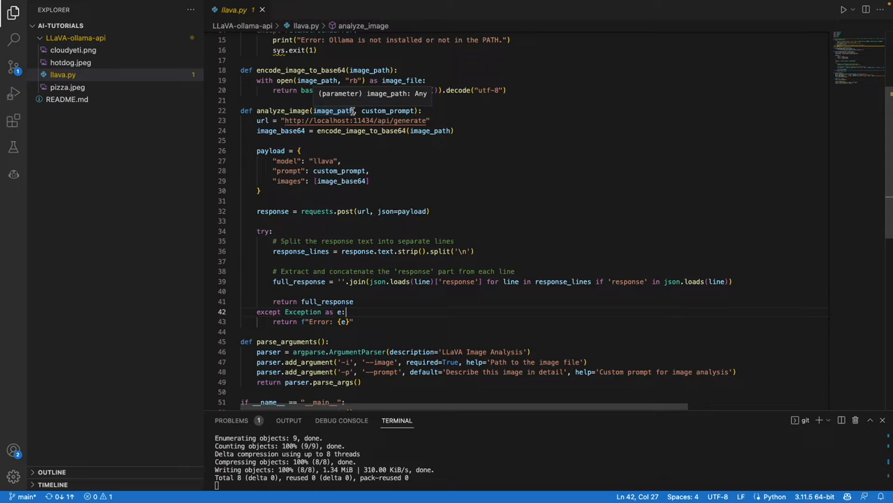
pyautogui.moveTo(439, 137)
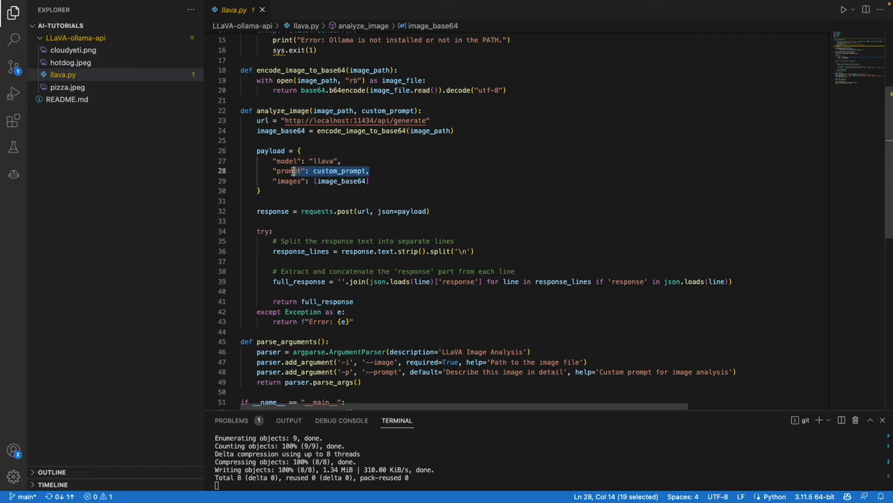
pyautogui.click(259, 211)
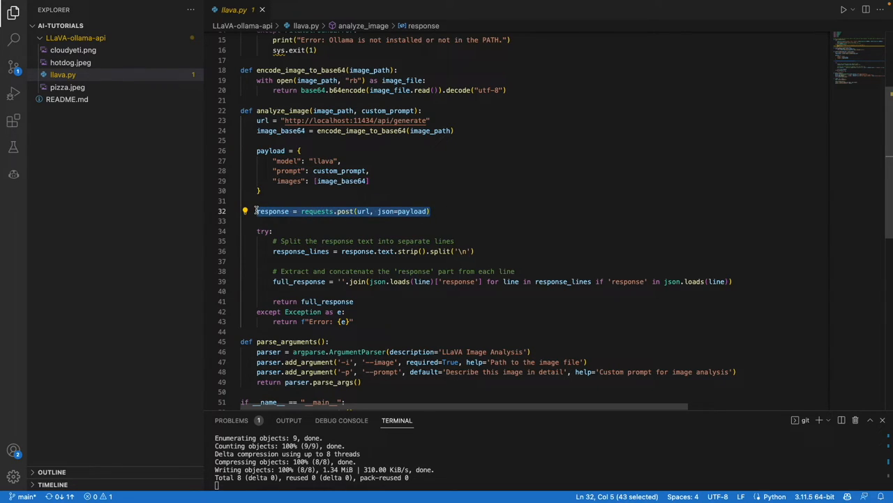
pyautogui.moveTo(315, 210)
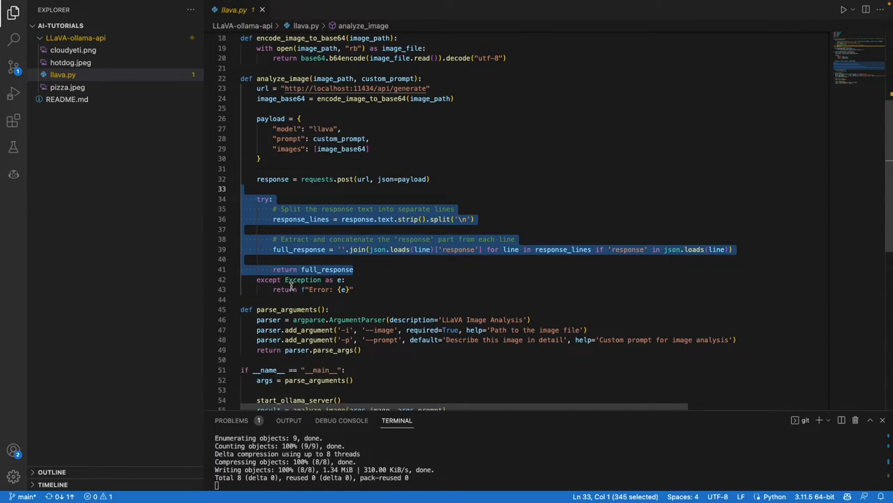
pyautogui.scroll(-3)
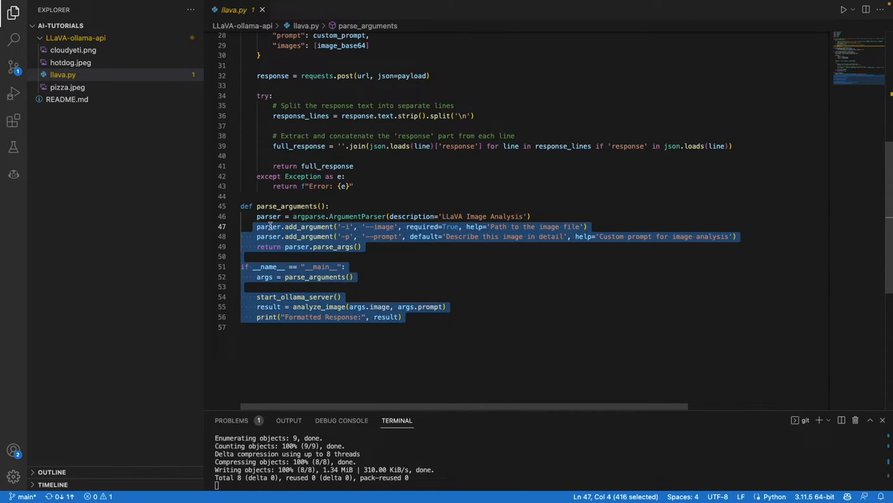
pyautogui.click(357, 229)
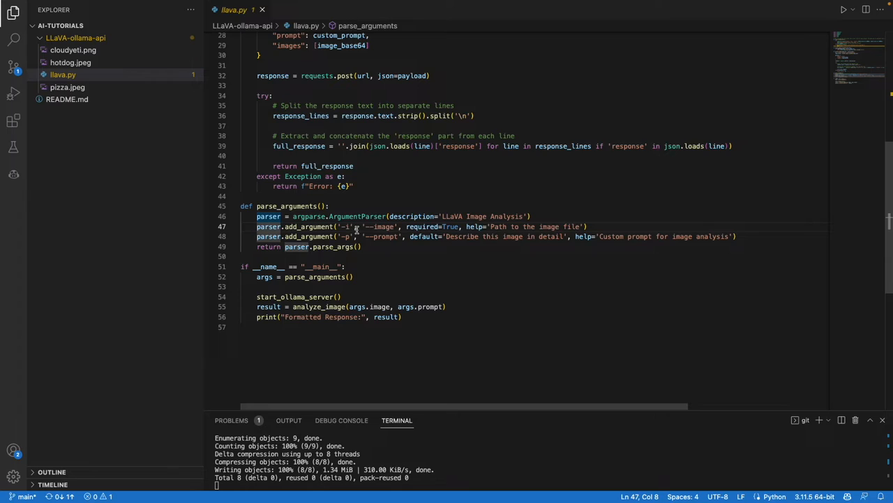
pyautogui.moveTo(402, 279)
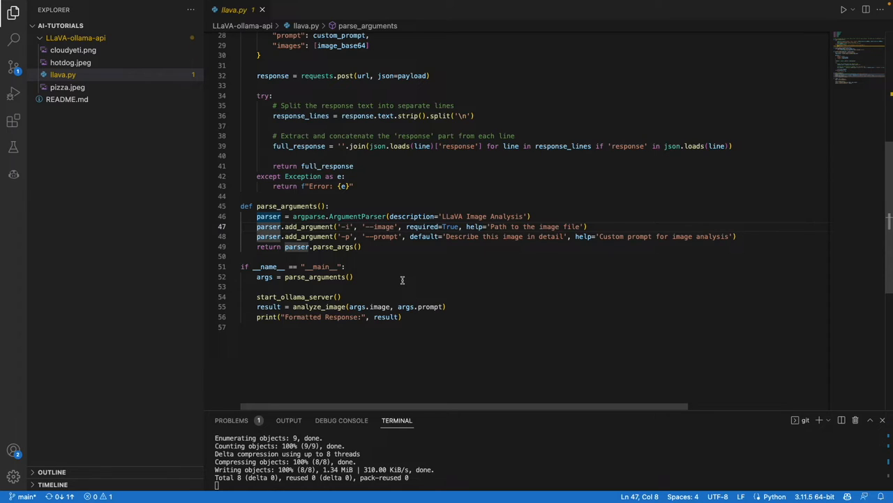
pyautogui.moveTo(390, 254)
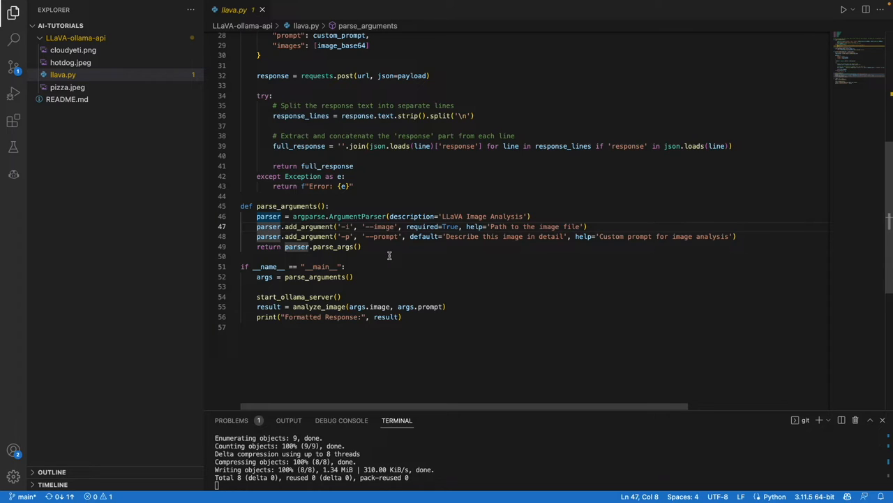
pyautogui.doubleClick(384, 226)
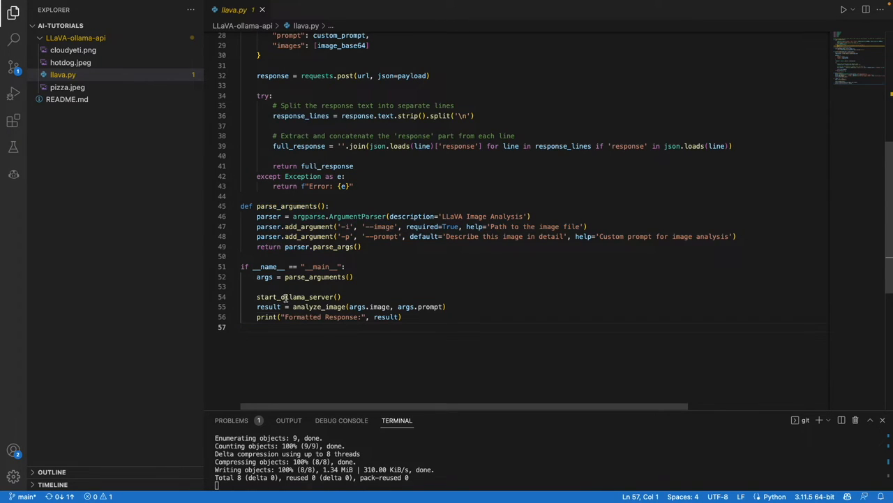
pyautogui.moveTo(257, 277); pyautogui.dragTo(402, 316)
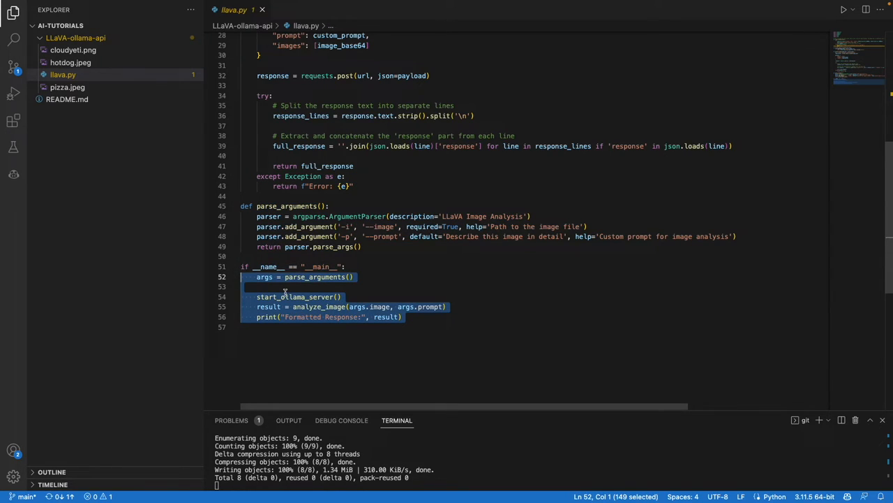
pyautogui.moveTo(364, 335)
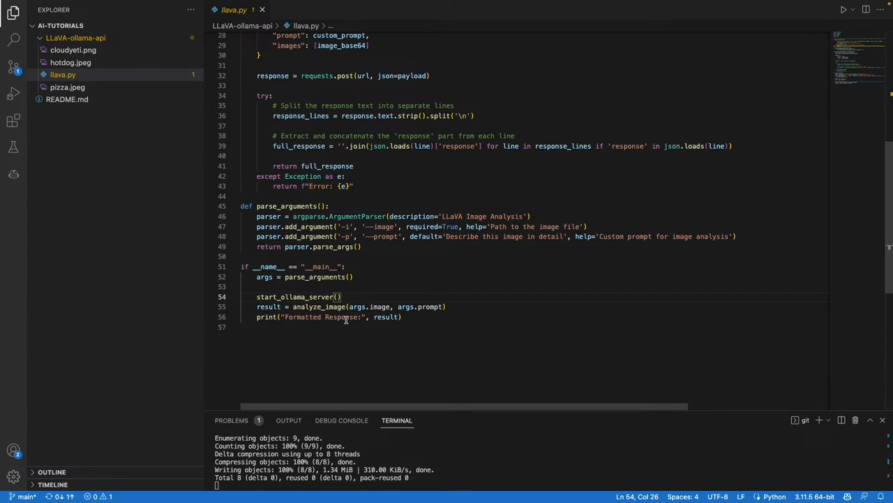
pyautogui.moveTo(383, 339)
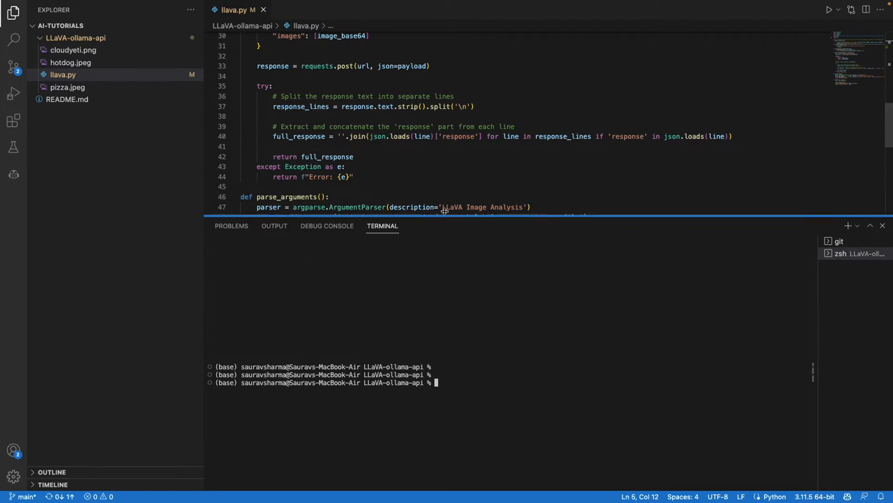
# - Run python llava.py -i pizza.jpeg -p "is this hot dog or not?" and preview the cloud yeti image
pyautogui.write('python llava.py')
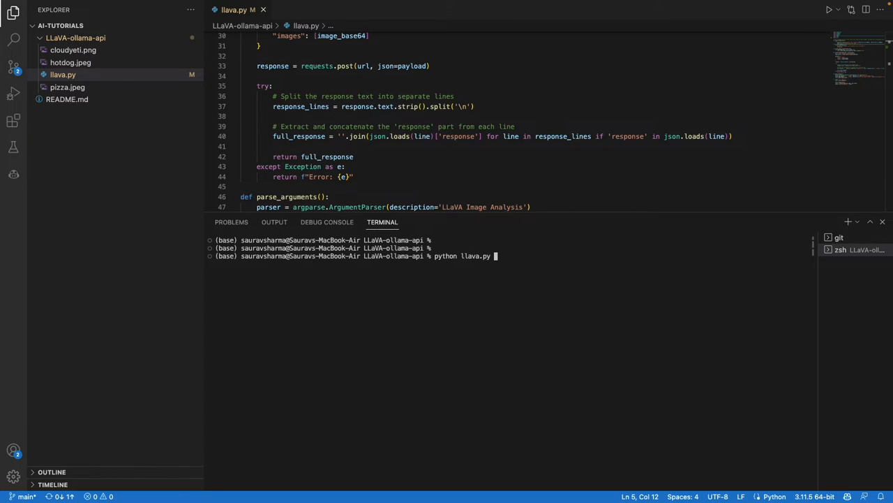
pyautogui.write('-i')
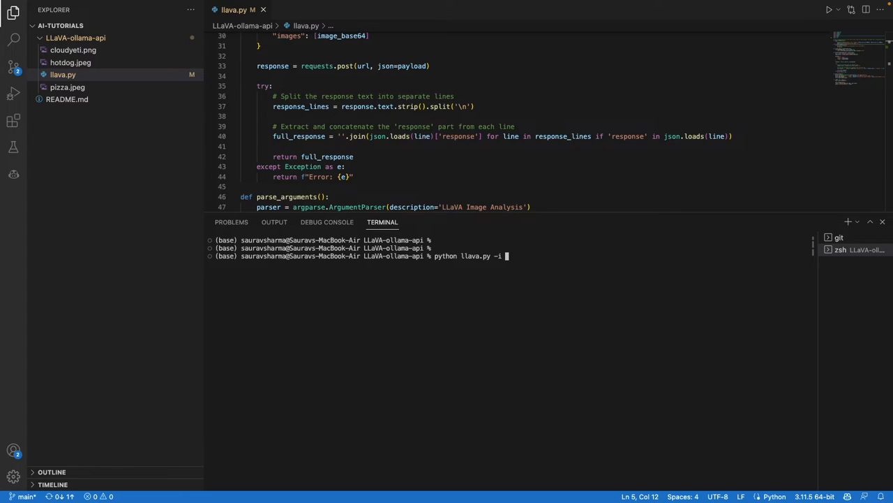
pyautogui.write('pizza')
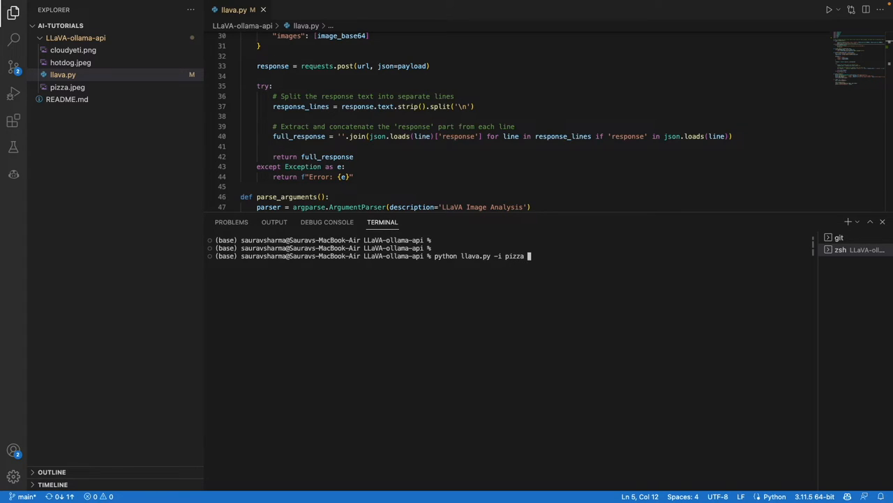
pyautogui.write('.jpeg')
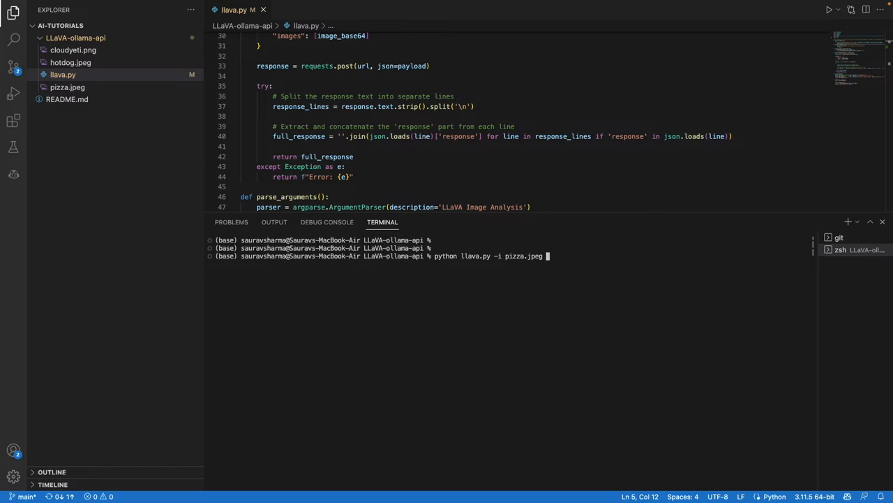
pyautogui.write('-p "is this hot dog or not')
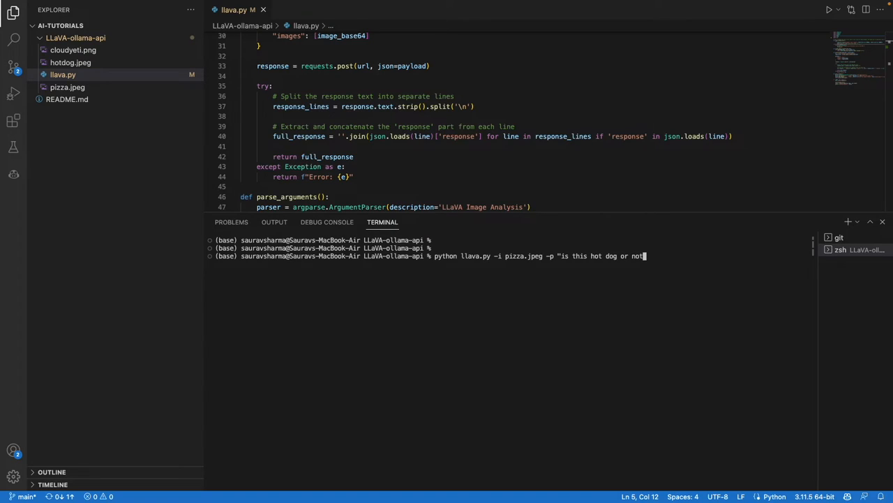
pyautogui.write('"')
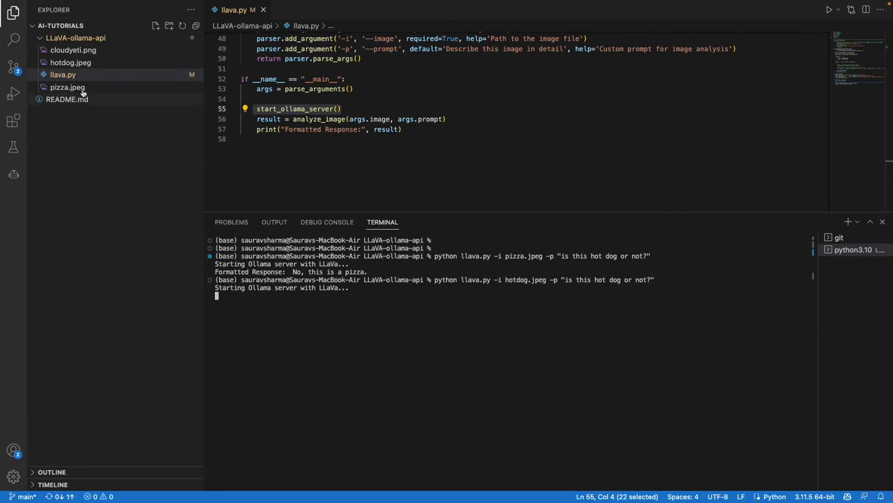
pyautogui.click(70, 61)
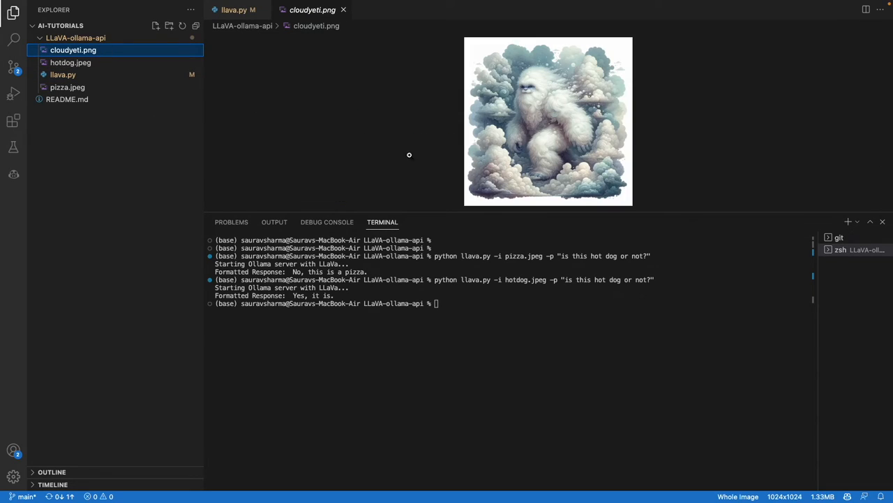
pyautogui.moveTo(176, 61)
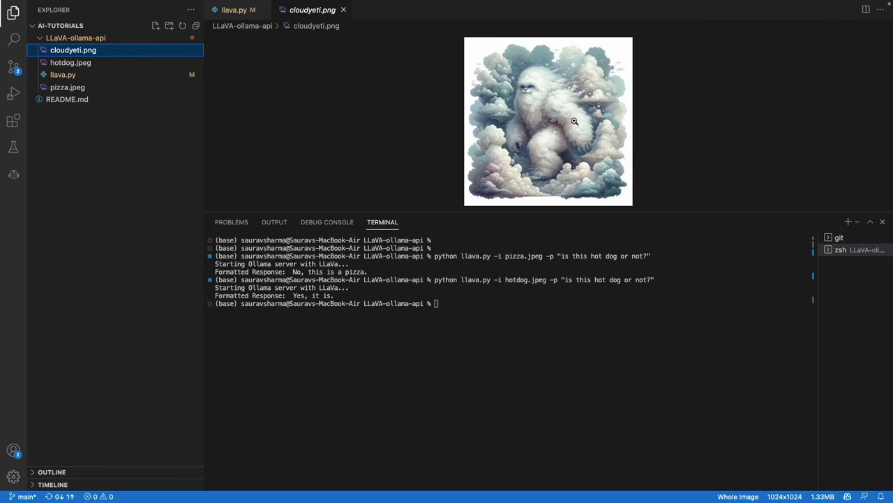
pyautogui.moveTo(613, 150)
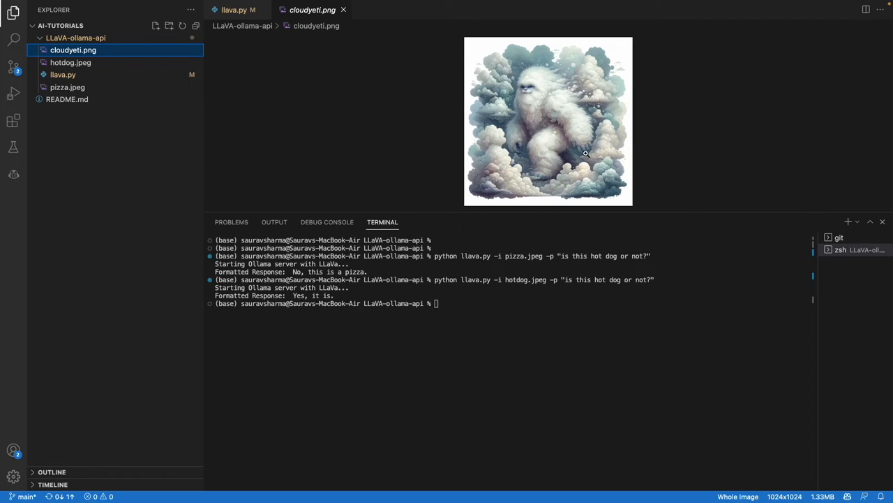
# - Run python llava.py -i hotdog.jpeg -p "is this hot dog or not?"
pyautogui.write('python llava.py -i hotdog.jpeg -p "is this hot dog or not?"')
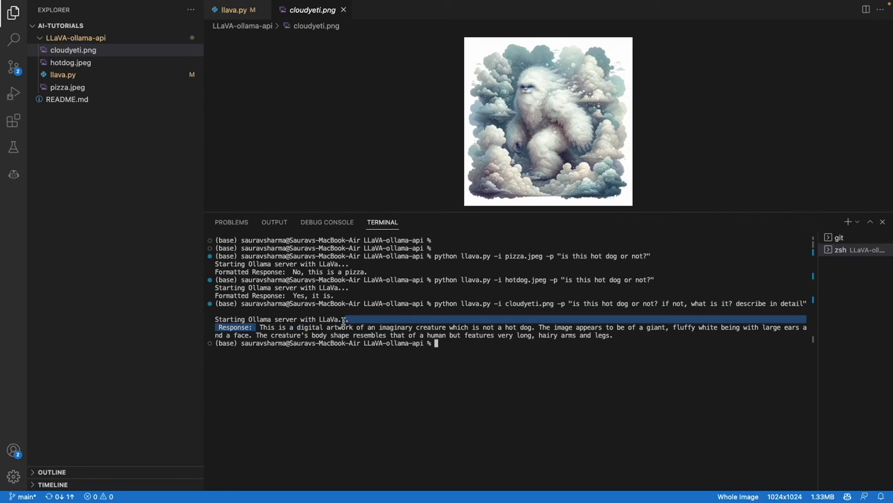
# - Highlight parts of LLaVA's cloud yeti description and its Yeti answer, then return to llava.py
pyautogui.moveTo(342, 319); pyautogui.dragTo(468, 335)
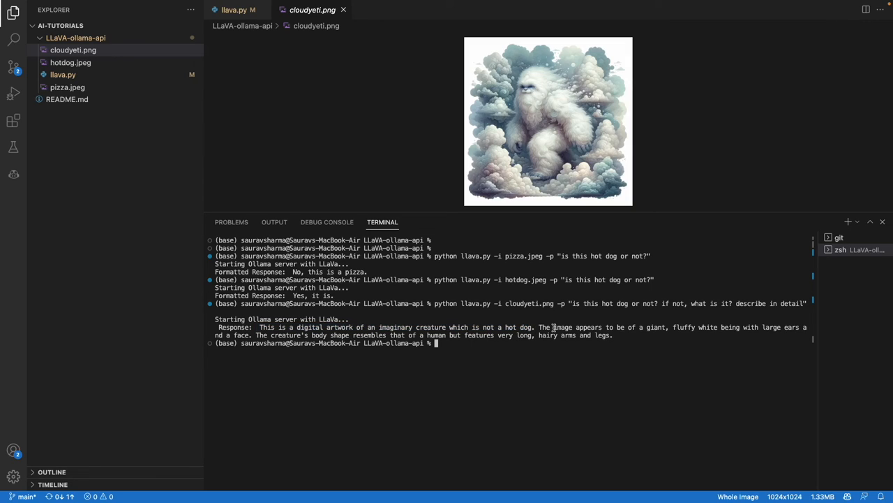
pyautogui.doubleClick(653, 326)
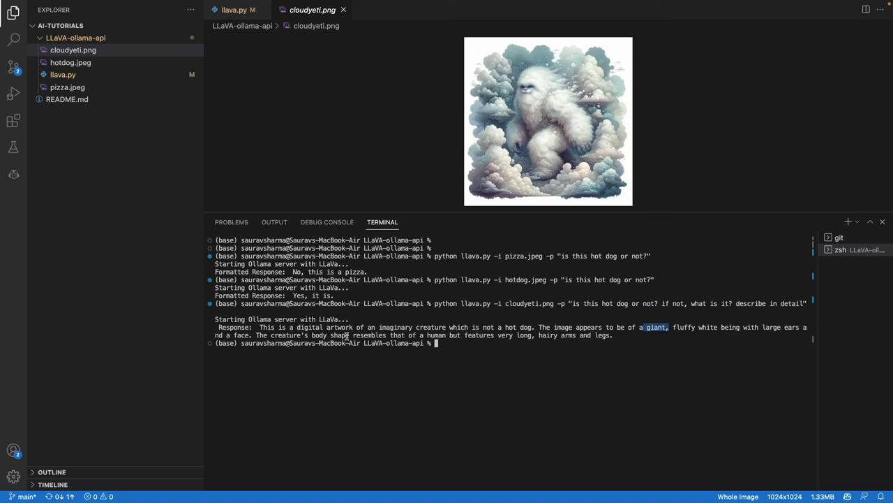
pyautogui.moveTo(349, 335); pyautogui.dragTo(558, 343)
pyautogui.write('python llava.py -i cloudyeti.png -p "is this hot dog or not? if not, what is it? describe in detail. is this a yeti? "')
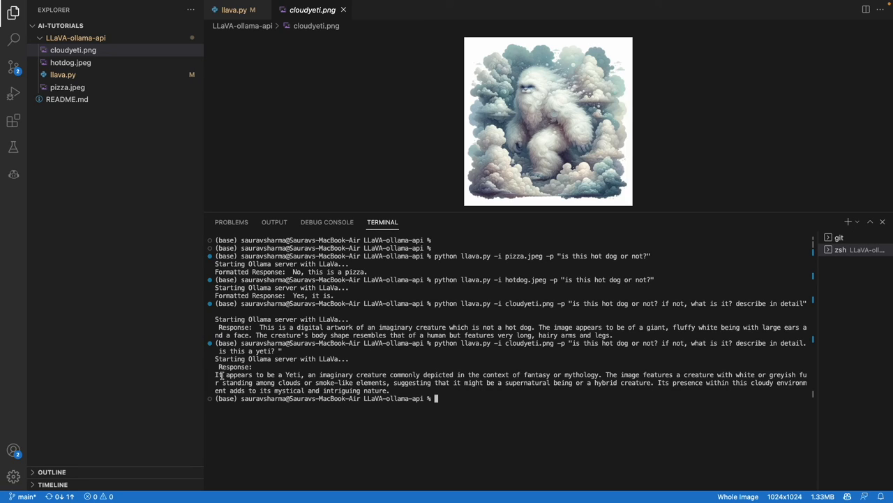
pyautogui.doubleClick(234, 374)
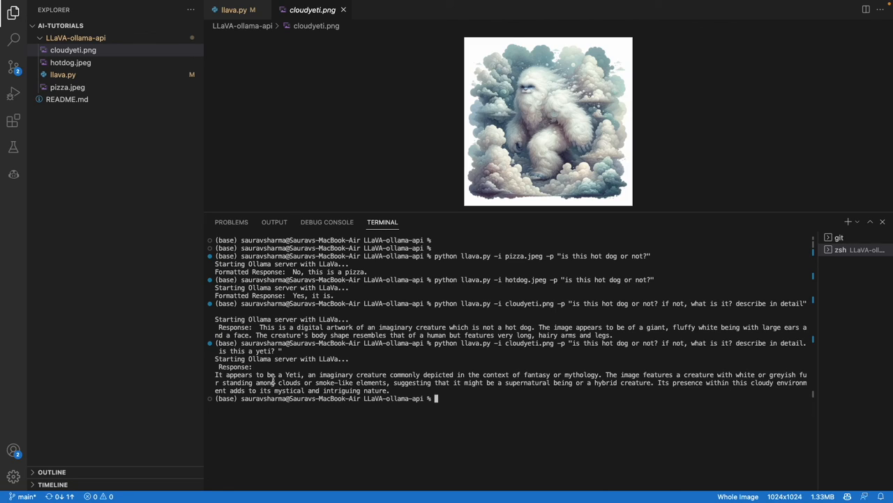
pyautogui.click(235, 10)
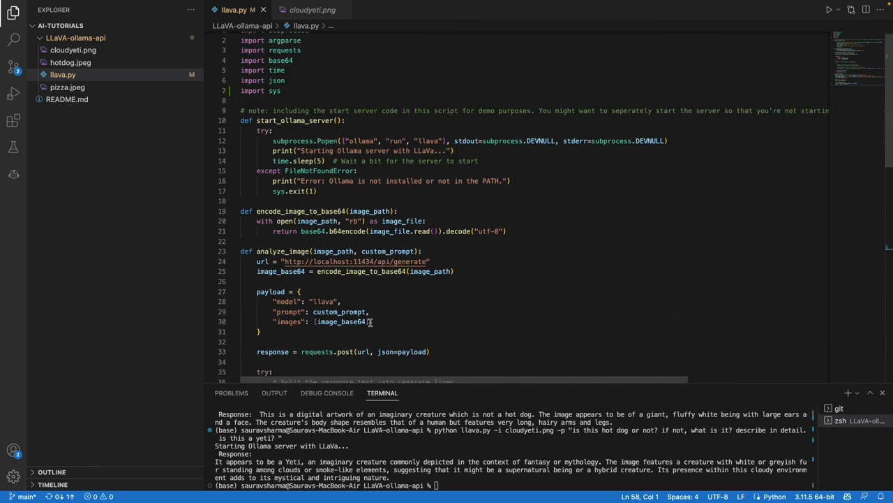
# - Scroll to the end of llava.py showing the main block
pyautogui.scroll(-3)
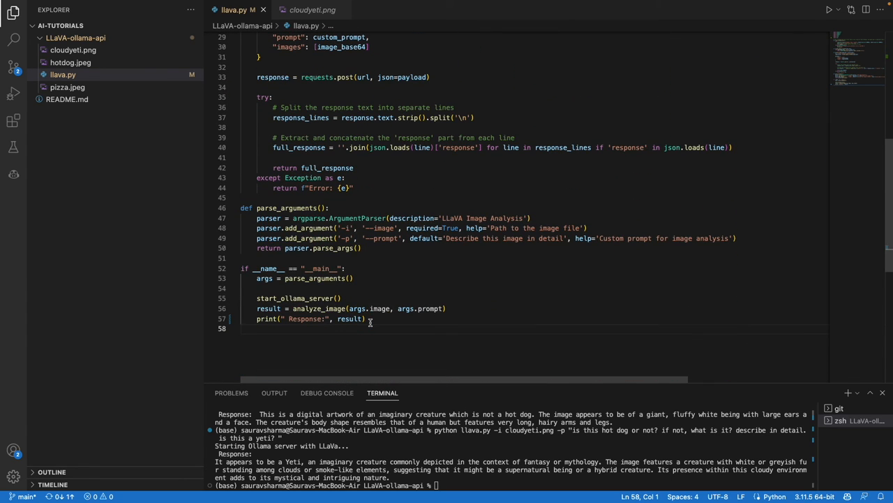